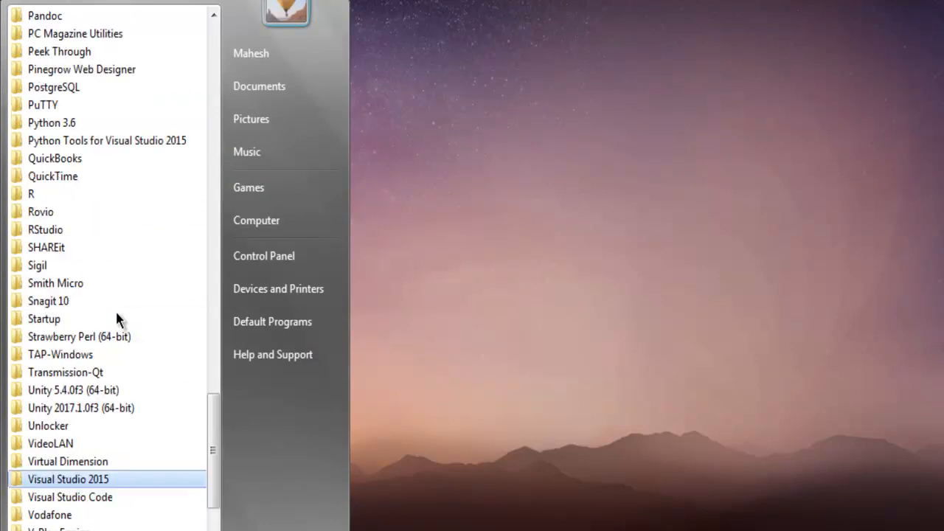
Expand the PostgreSQL folder in the Start Menu to show its shortcuts
{"action": "left_click", "coordinate": [53, 86]}
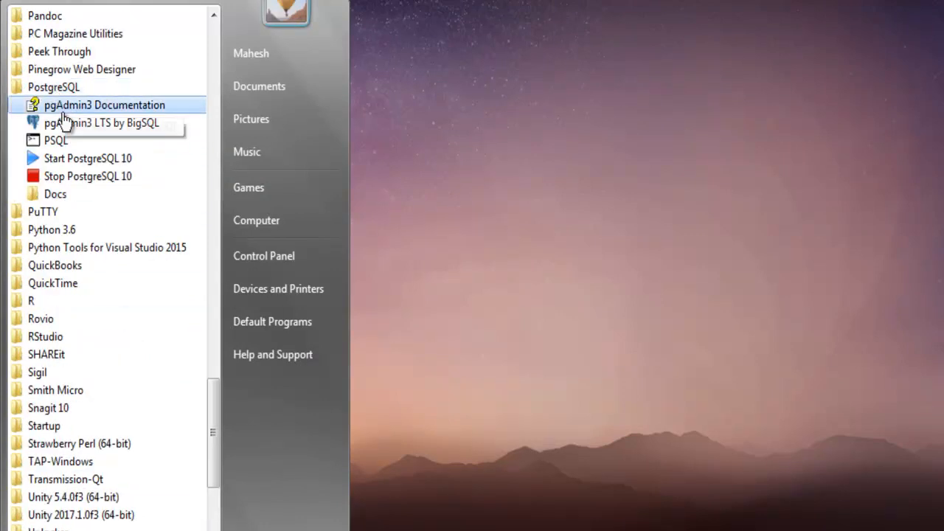
{"action": "mouse_move", "coordinate": [88, 158]}
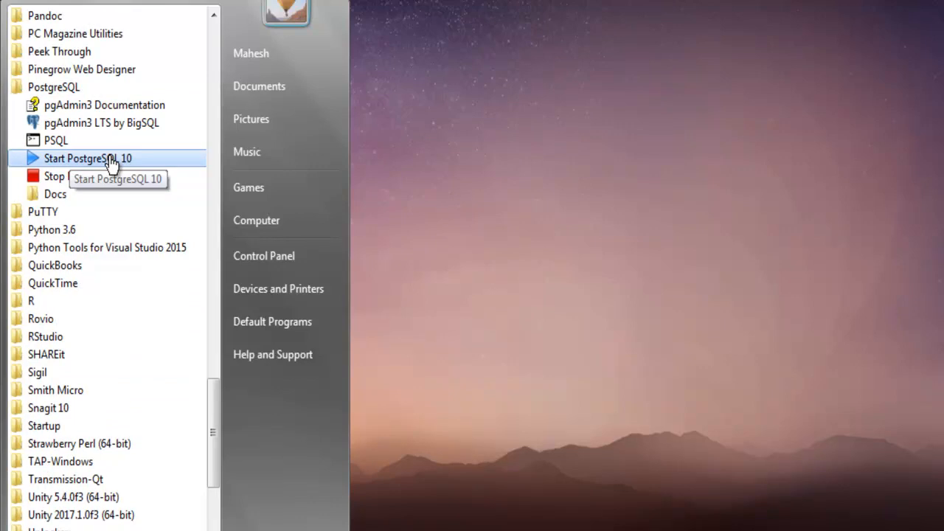
{"action": "mouse_move", "coordinate": [77, 159]}
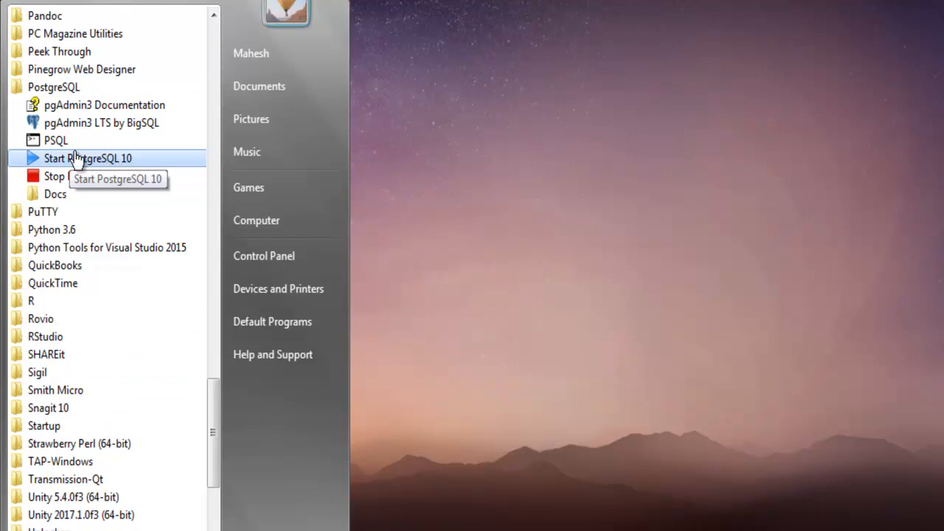
{"action": "mouse_move", "coordinate": [103, 158]}
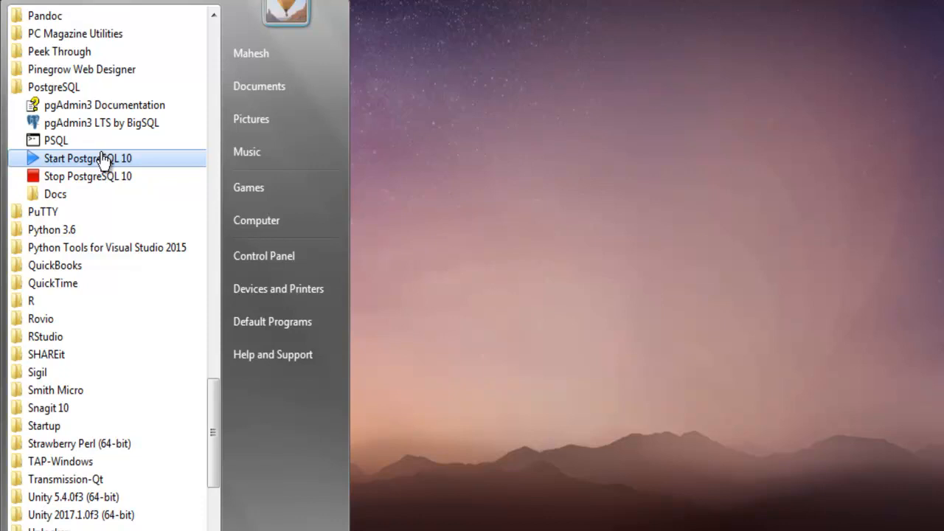
{"action": "mouse_move", "coordinate": [56, 140]}
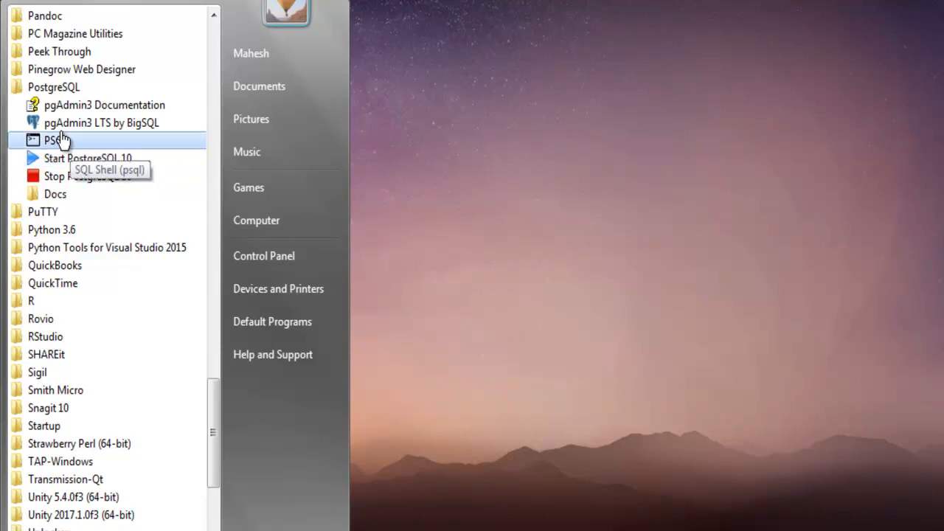
Launch the PSQL SQL Shell and move its window up and left
{"action": "left_click", "coordinate": [53, 140]}
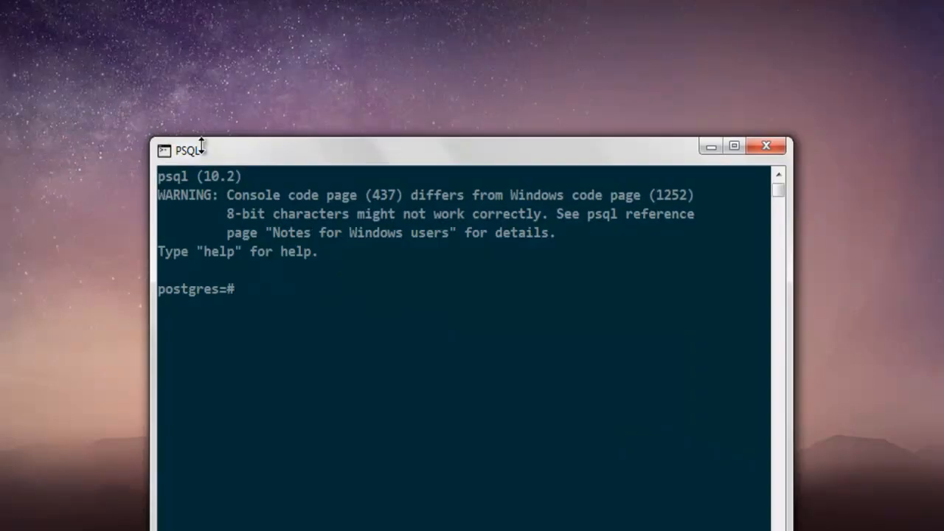
{"action": "left_click_drag", "start_coordinate": [190, 149], "coordinate": [83, 71]}
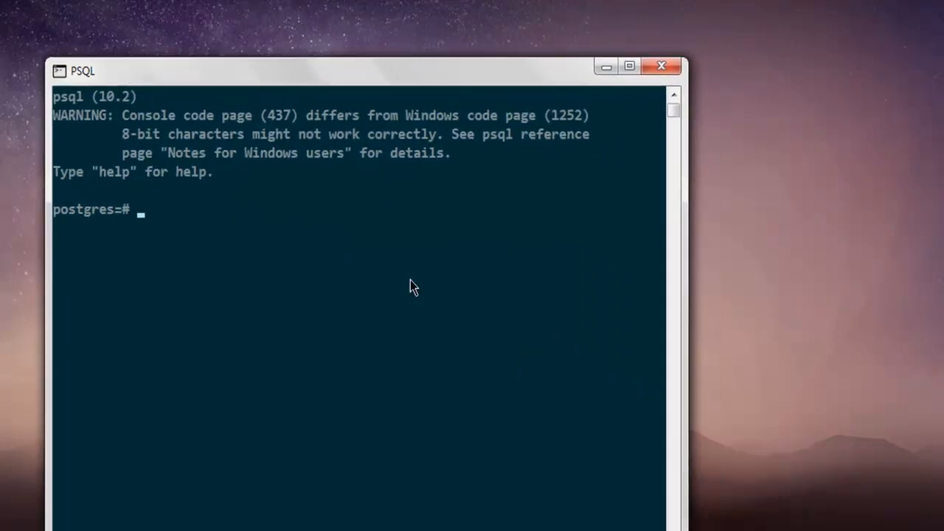
{"action": "mouse_move", "coordinate": [194, 228]}
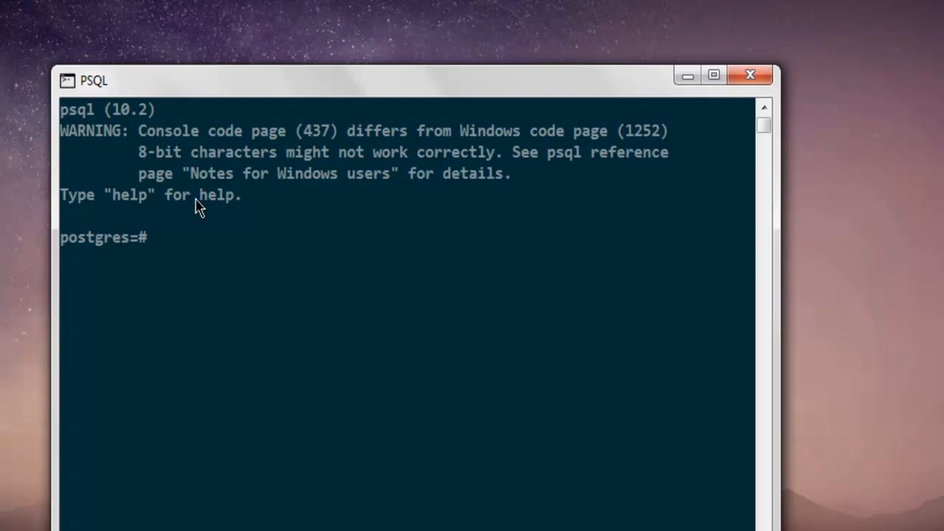
{"action": "mouse_move", "coordinate": [214, 254]}
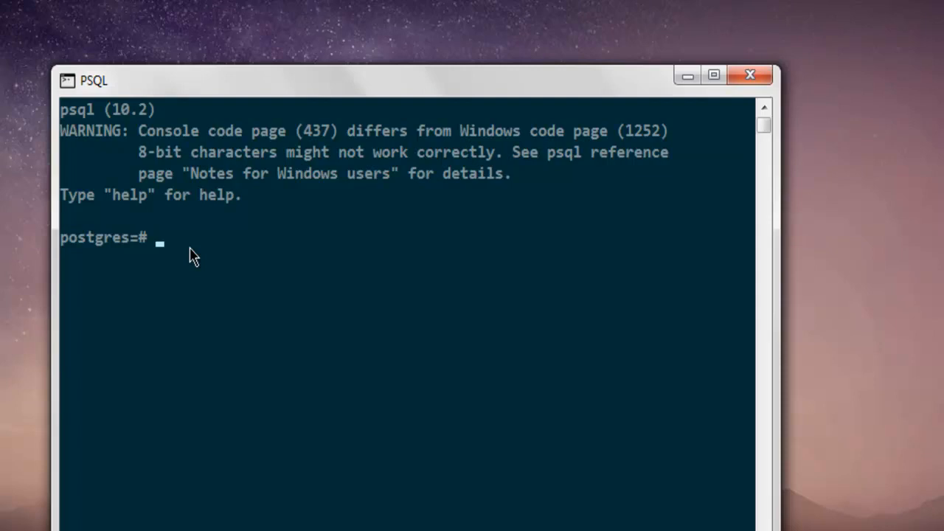
List databases with \l, showing postgres, template0, template1 and testbb
{"action": "type", "text": "\\l"}
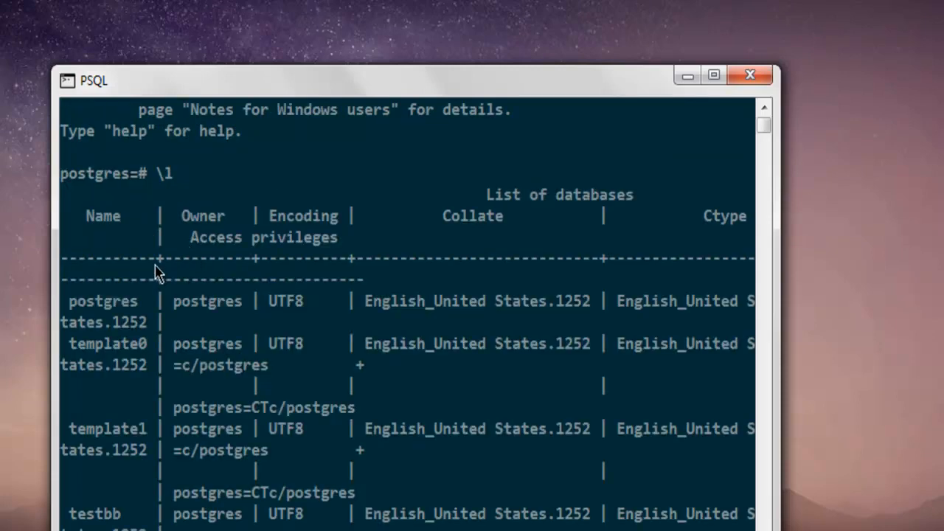
{"action": "mouse_move", "coordinate": [92, 328]}
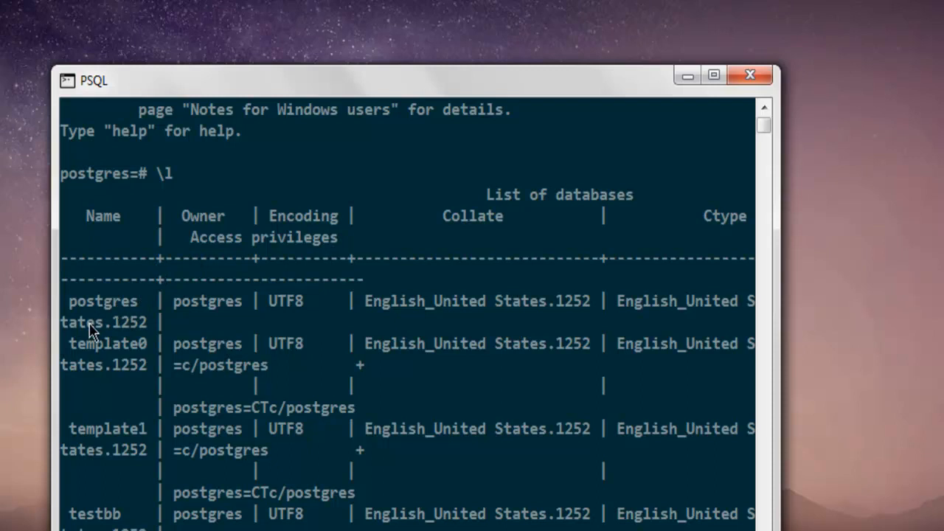
{"action": "mouse_move", "coordinate": [151, 338]}
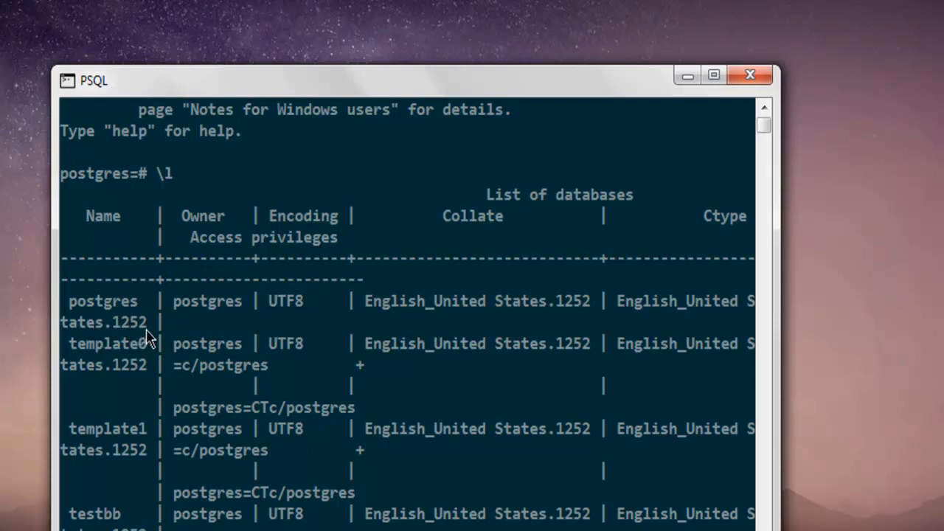
{"action": "mouse_move", "coordinate": [135, 516]}
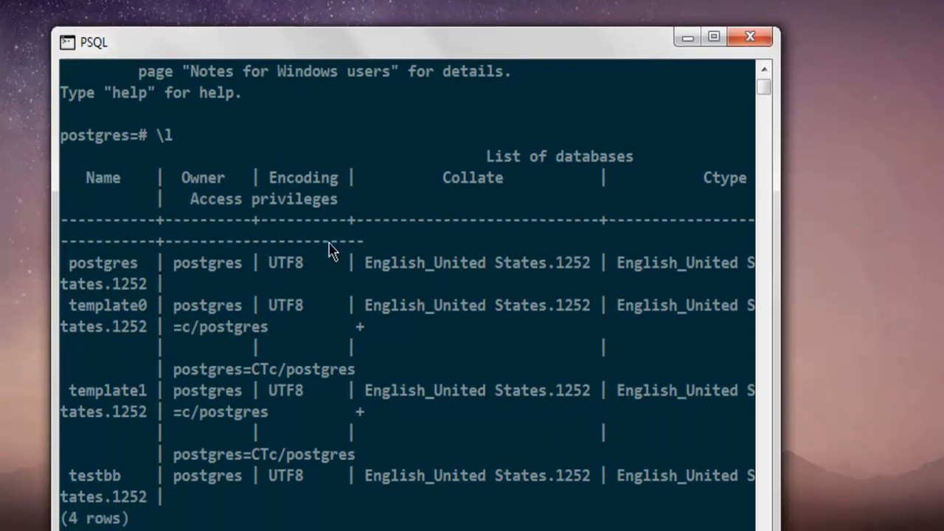
{"action": "scroll", "scroll_direction": "down", "scroll_amount": 3}
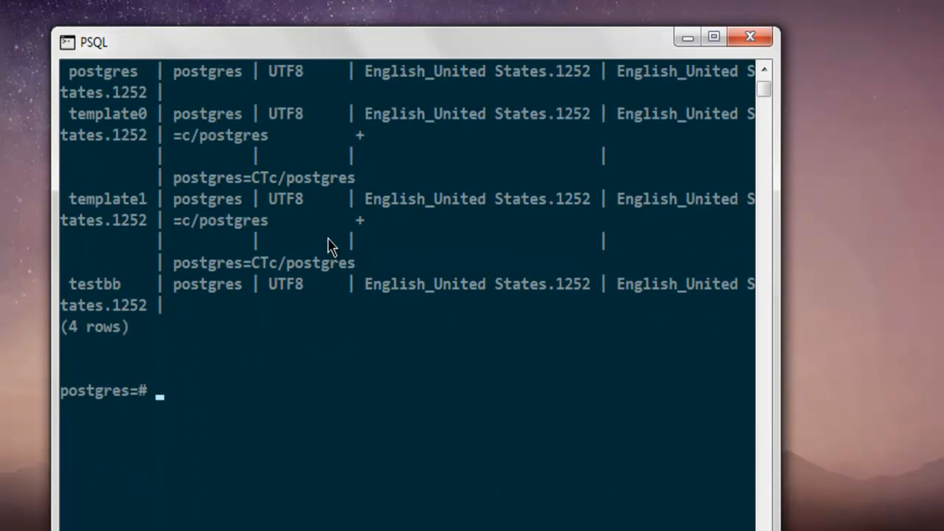
{"action": "scroll", "scroll_direction": "down", "scroll_amount": 3}
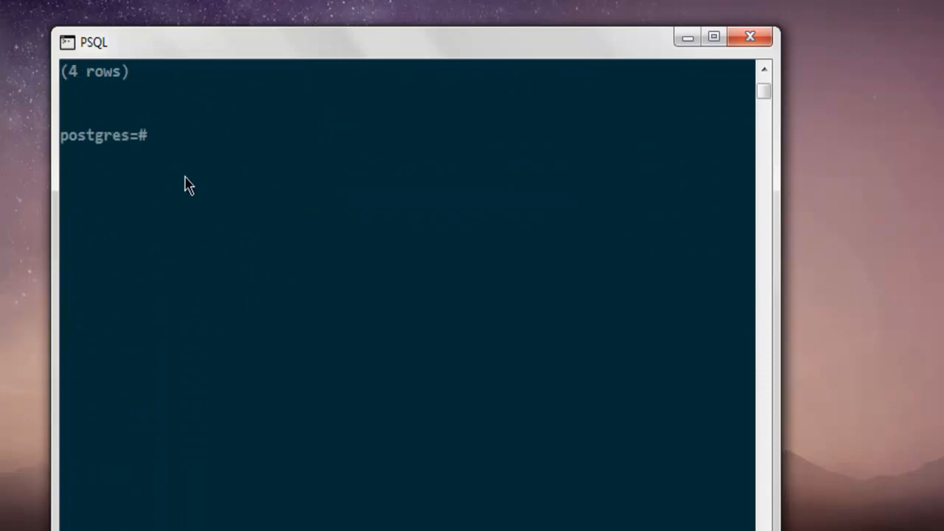
Run CREATE DATABASE testbb2; to create the testbb2 database
{"action": "type", "text": "CRE"}
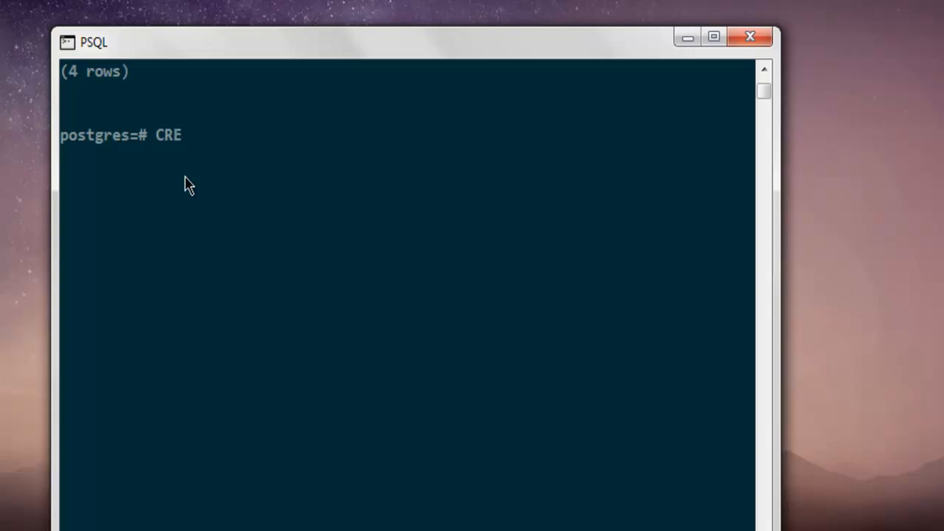
{"action": "type", "text": "ATE"}
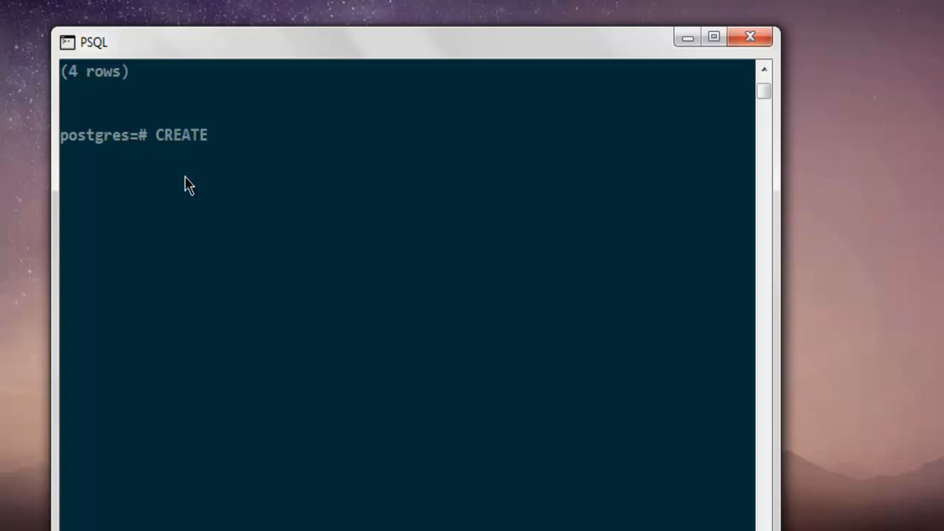
{"action": "type", "text": "DATABASE"}
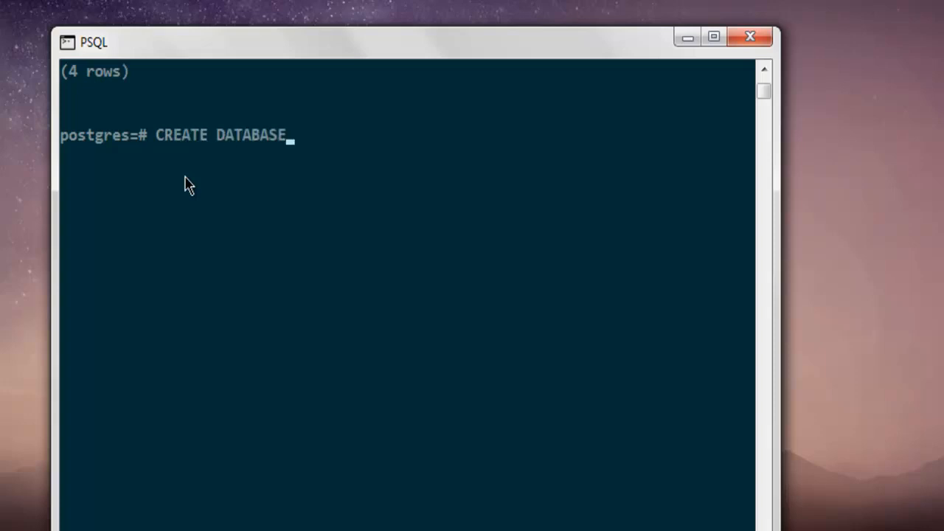
{"action": "type", "text": "tes"}
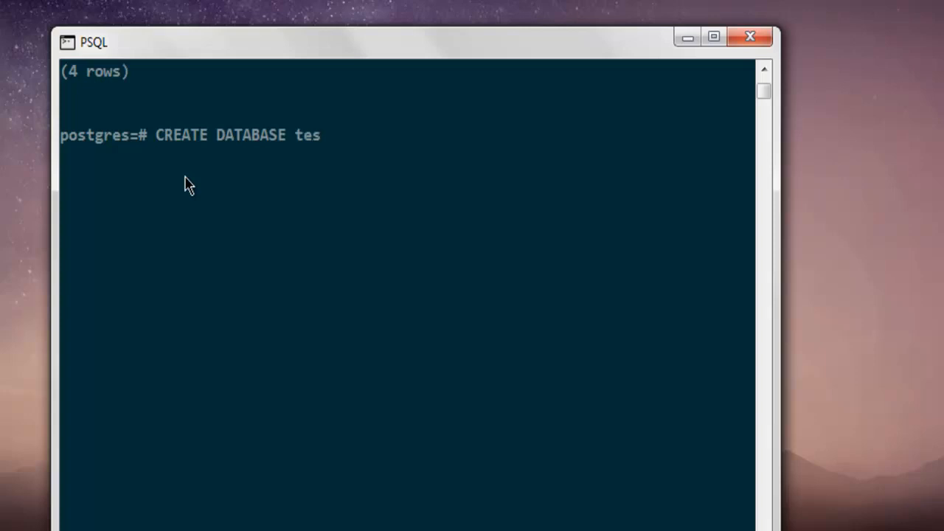
{"action": "type", "text": "tbb2"}
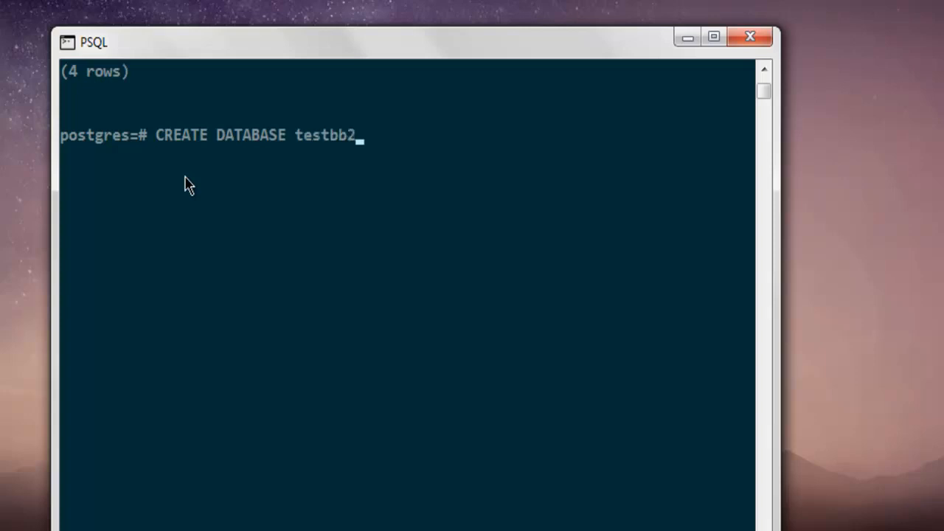
{"action": "type", "text": ";"}
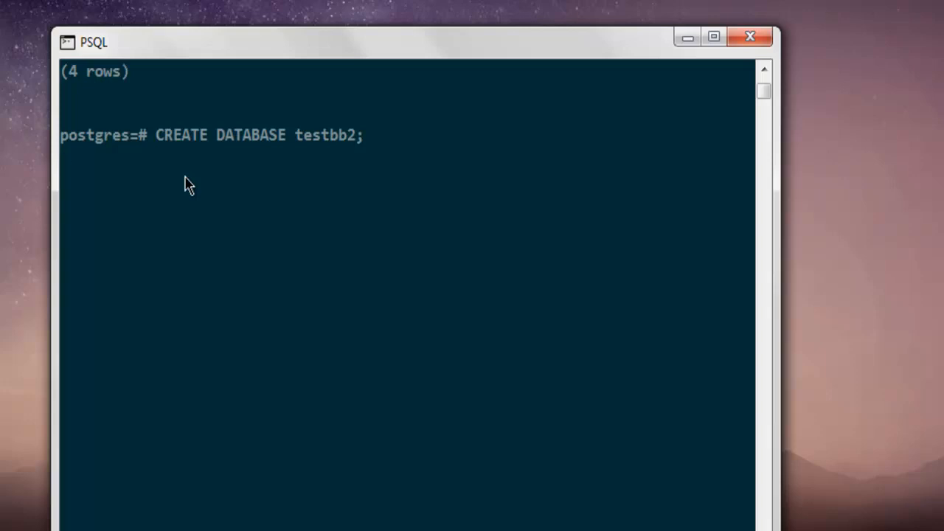
{"action": "key", "text": "enter"}
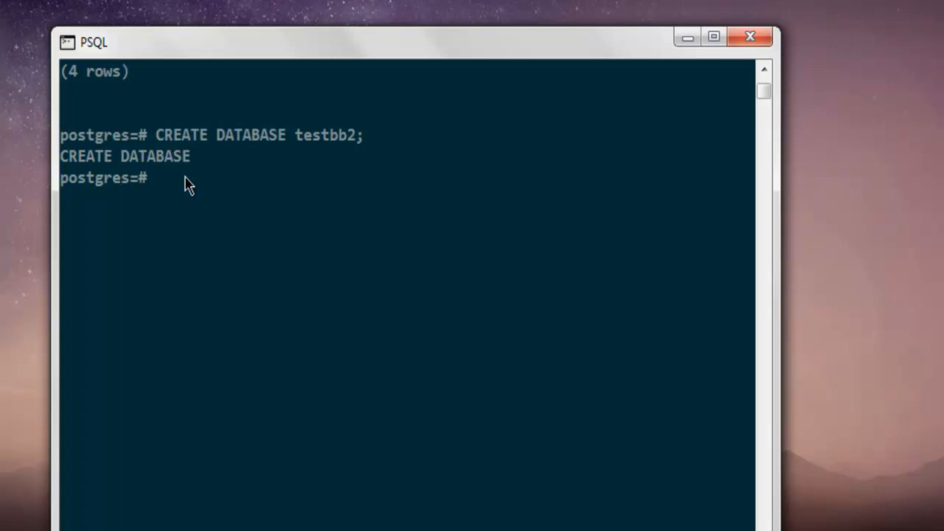
{"action": "mouse_move", "coordinate": [218, 195]}
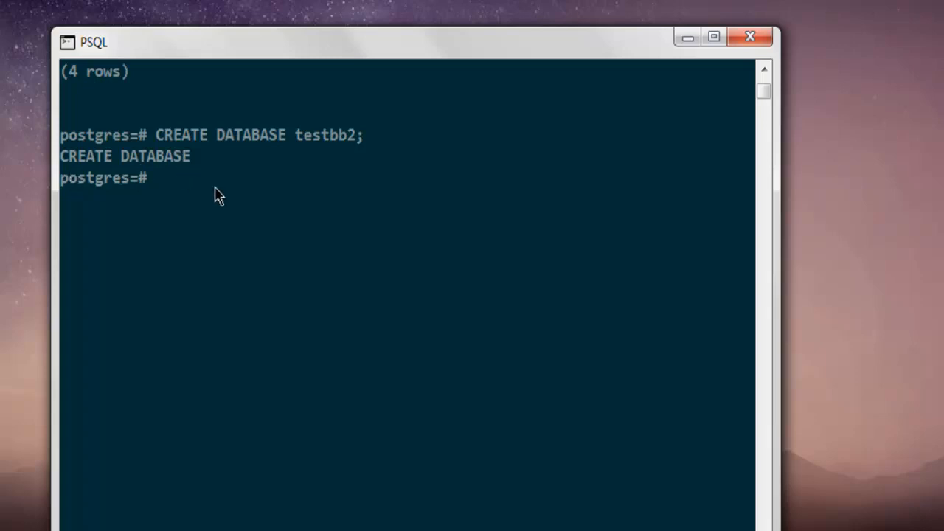
Run \l again and scroll to confirm testbb2 among five databases
{"action": "type", "text": "\\"}
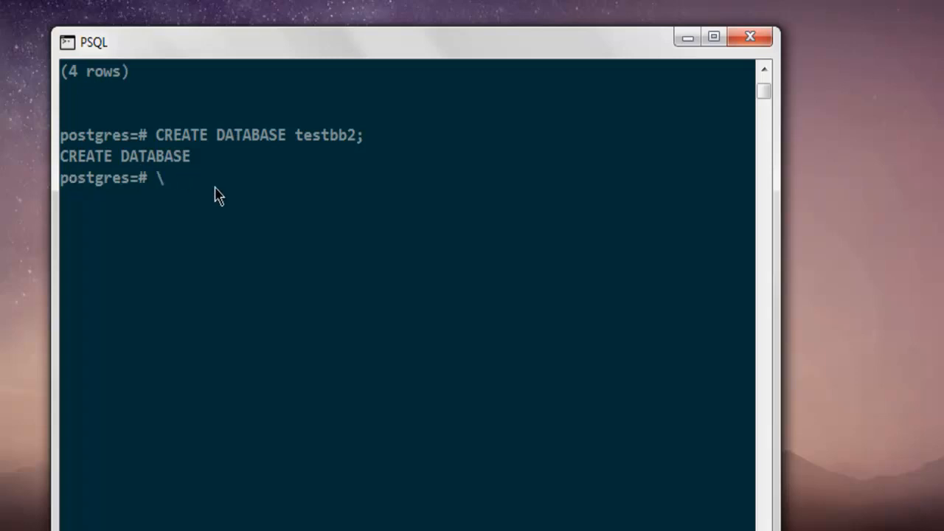
{"action": "type", "text": "l"}
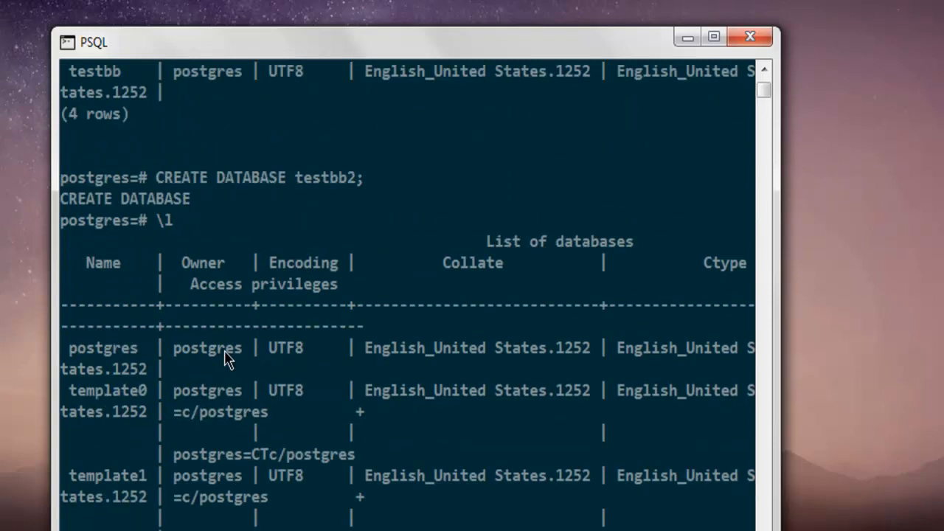
{"action": "mouse_move", "coordinate": [171, 193]}
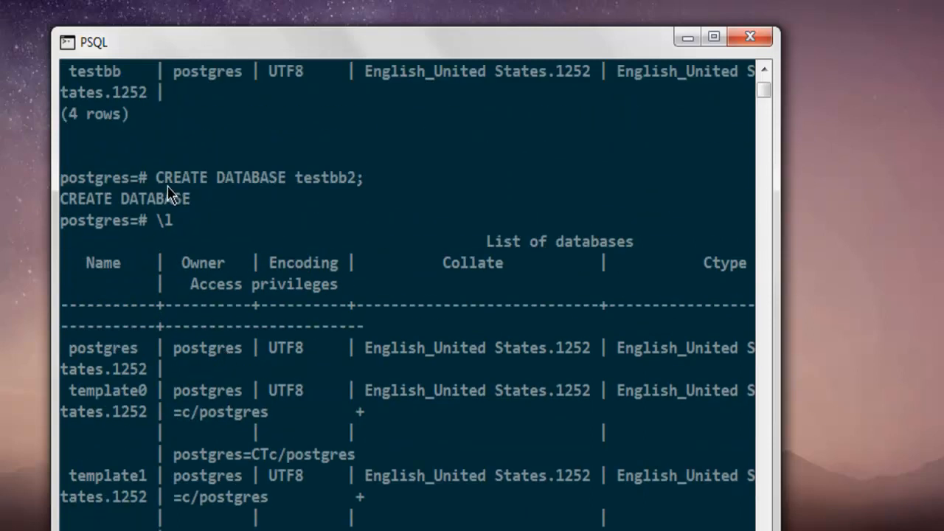
{"action": "mouse_move", "coordinate": [332, 198]}
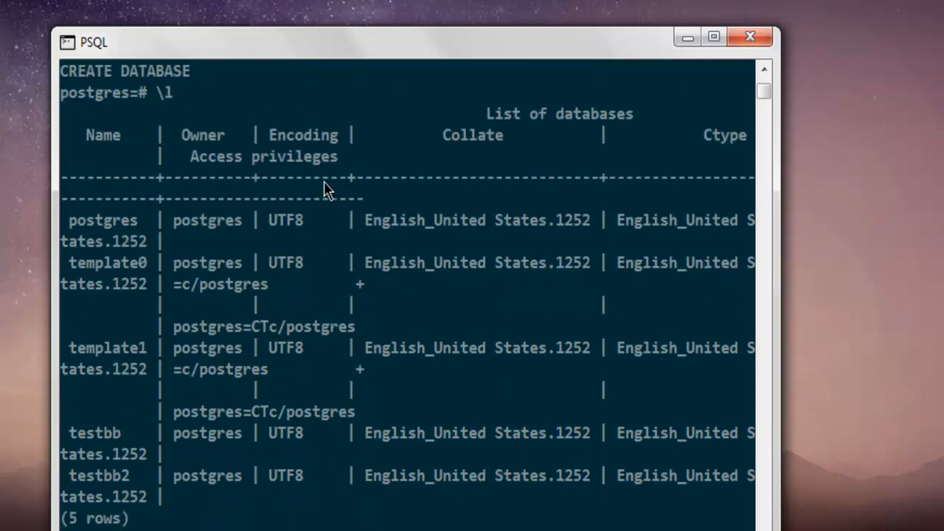
{"action": "scroll", "scroll_direction": "down", "scroll_amount": 3}
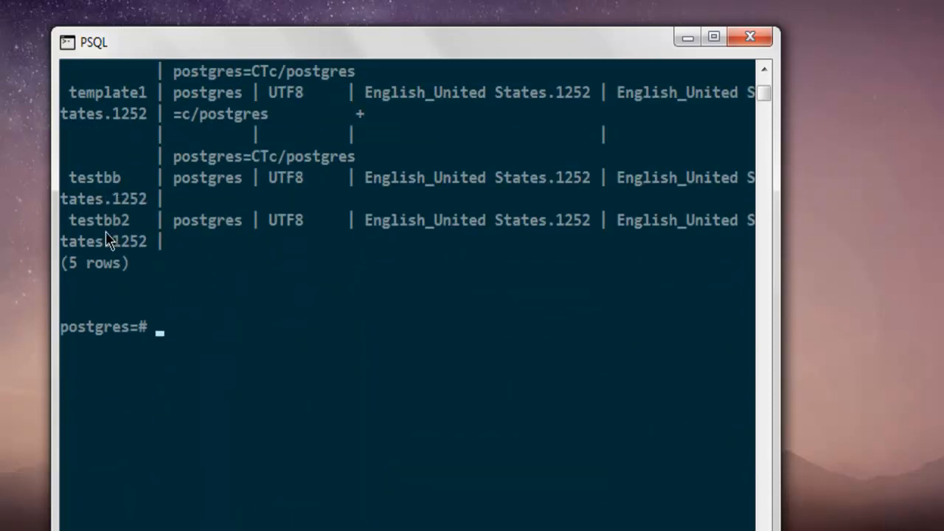
{"action": "mouse_move", "coordinate": [129, 228]}
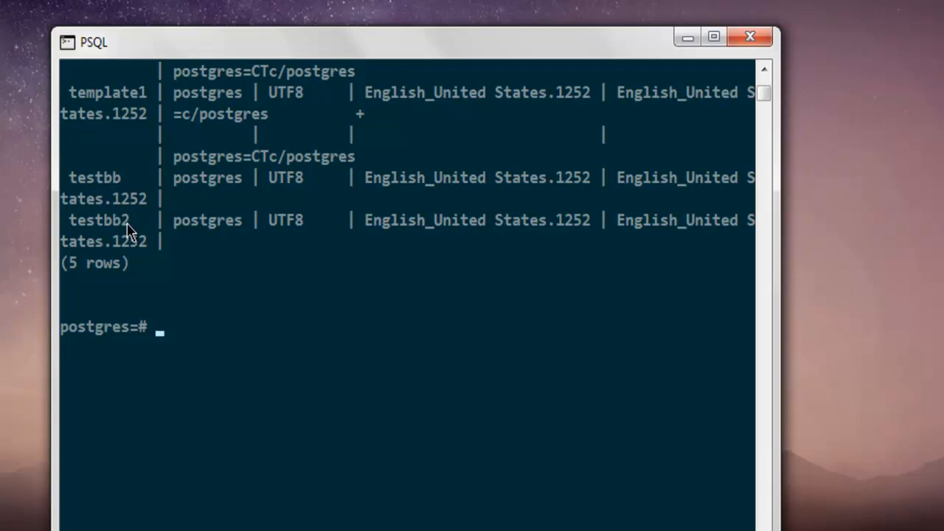
{"action": "mouse_move", "coordinate": [326, 247]}
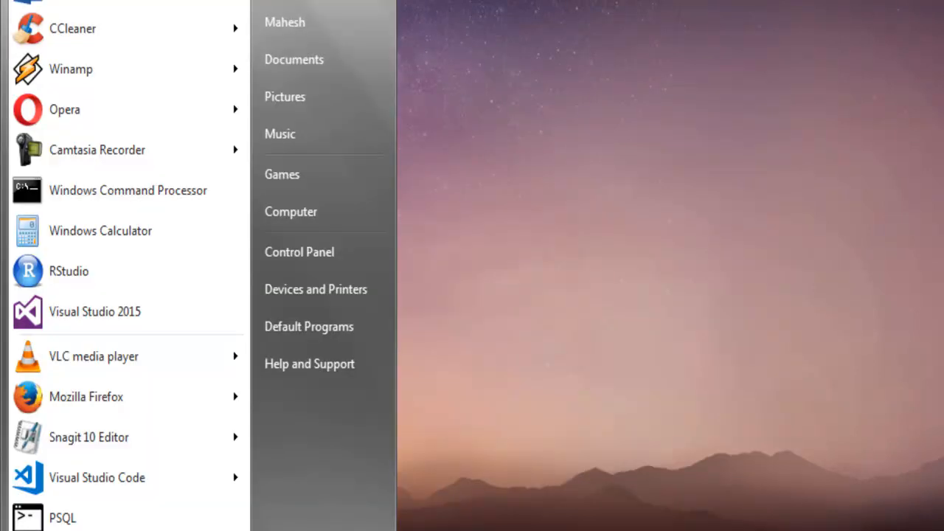
Open a Windows Command Prompt and switch to the D: drive
{"action": "left_click", "coordinate": [128, 191]}
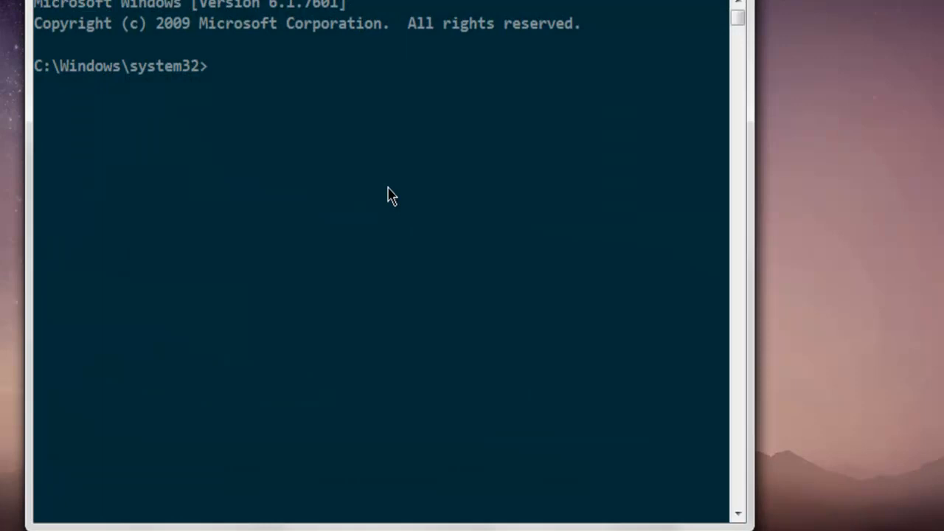
{"action": "type", "text": "d:"}
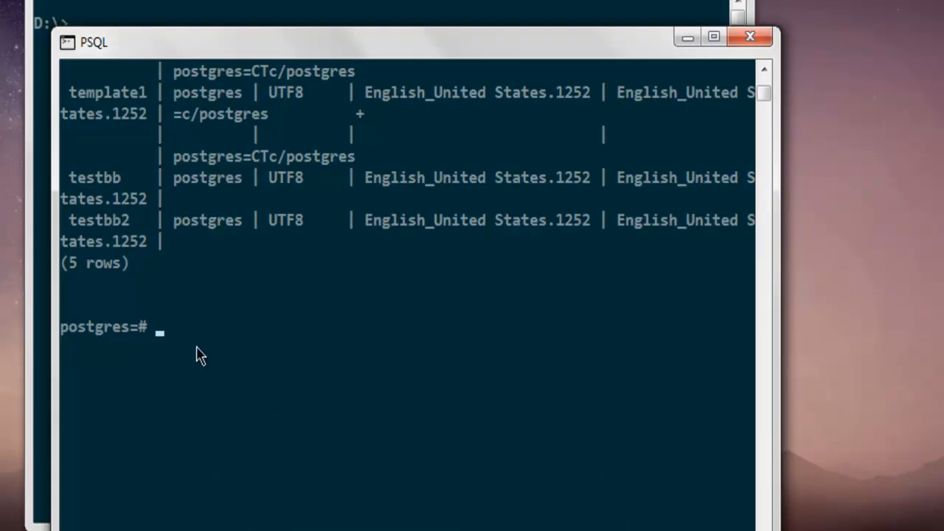
Query the server location with show data_directory; in psql
{"action": "type", "text": "show"}
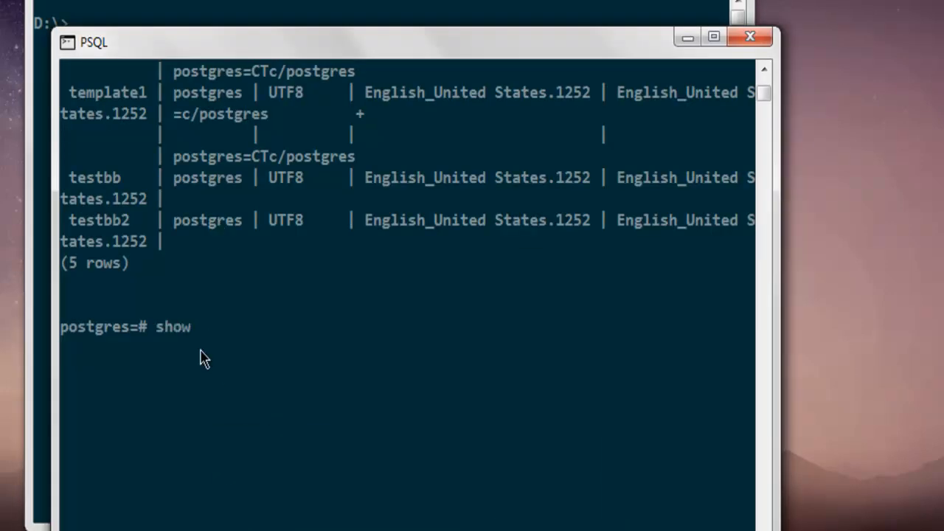
{"action": "type", "text": "data"}
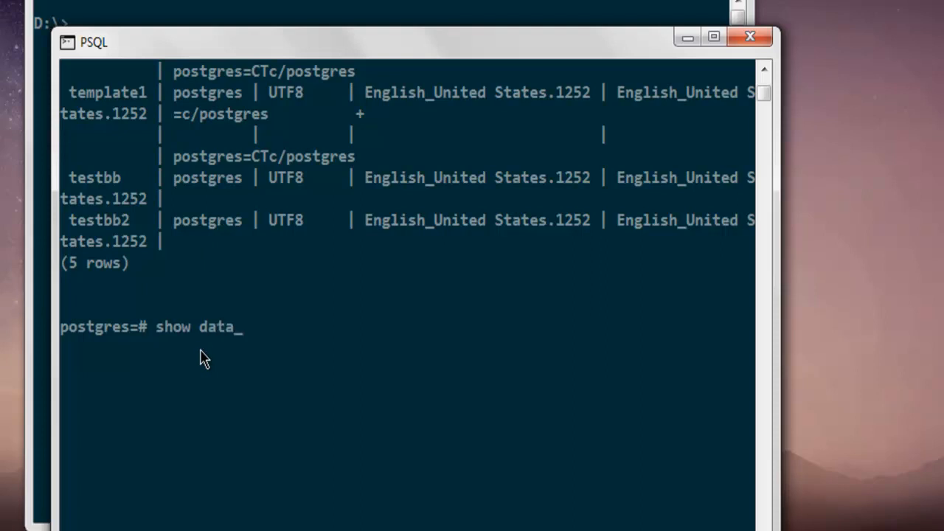
{"action": "type", "text": "directory"}
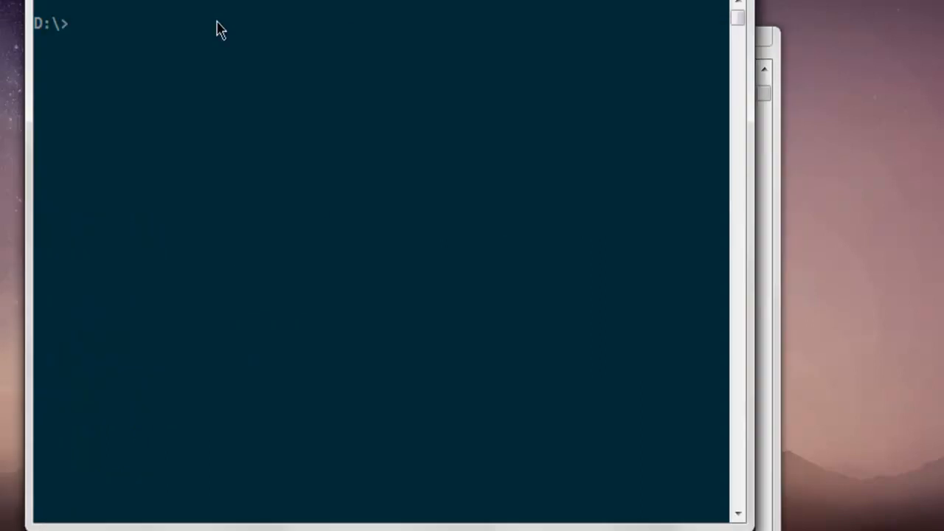
Type cd postgres in the Command Prompt
{"action": "type", "text": "cd post"}
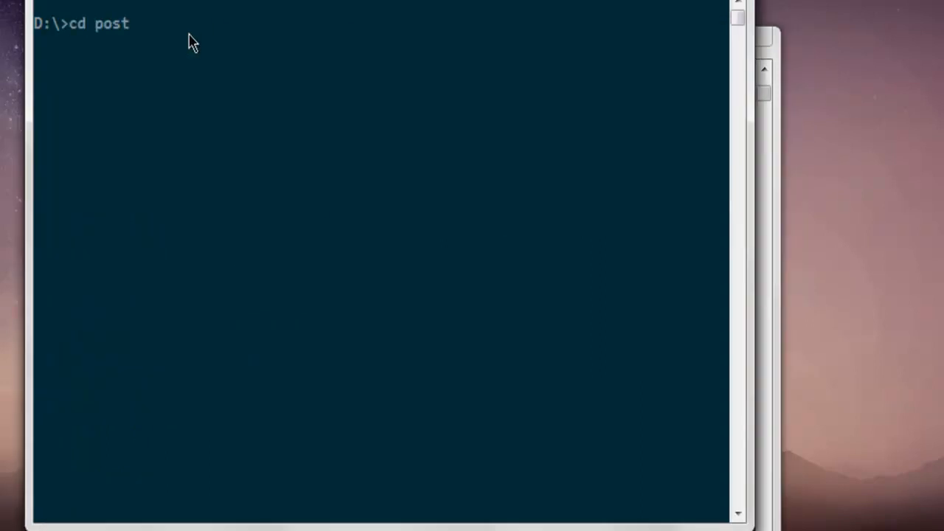
{"action": "type", "text": "gres"}
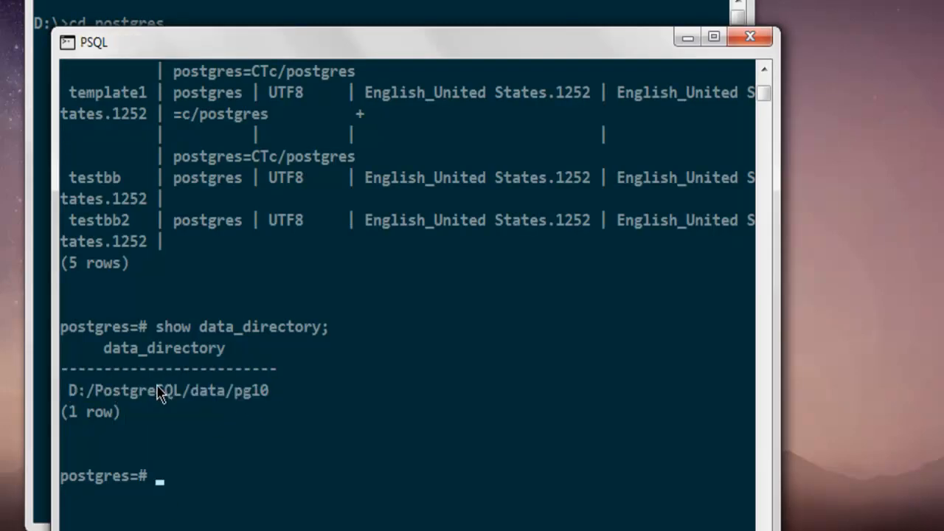
Copy the D:/PostgreSQL/data/pg10 path and cd into it in Command Prompt
{"action": "left_click_drag", "start_coordinate": [70, 390], "coordinate": [277, 390]}
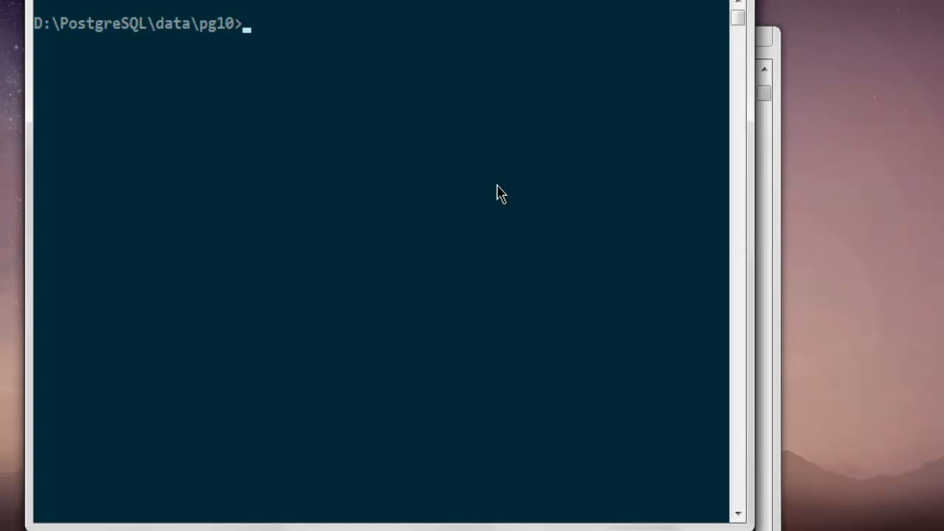
Type 'psql createdb -h localhost -p 5432 -u postgres testbb3' without running it
{"action": "type", "text": "ps"}
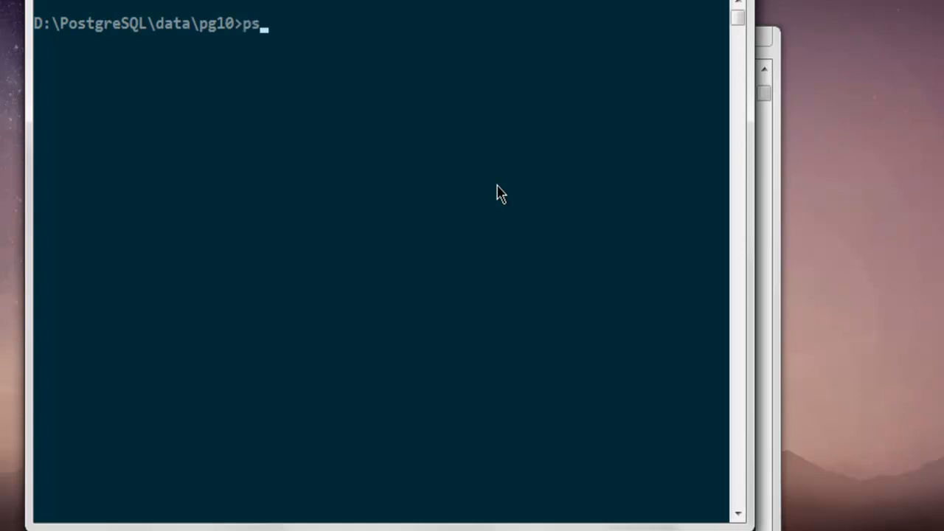
{"action": "type", "text": "ql"}
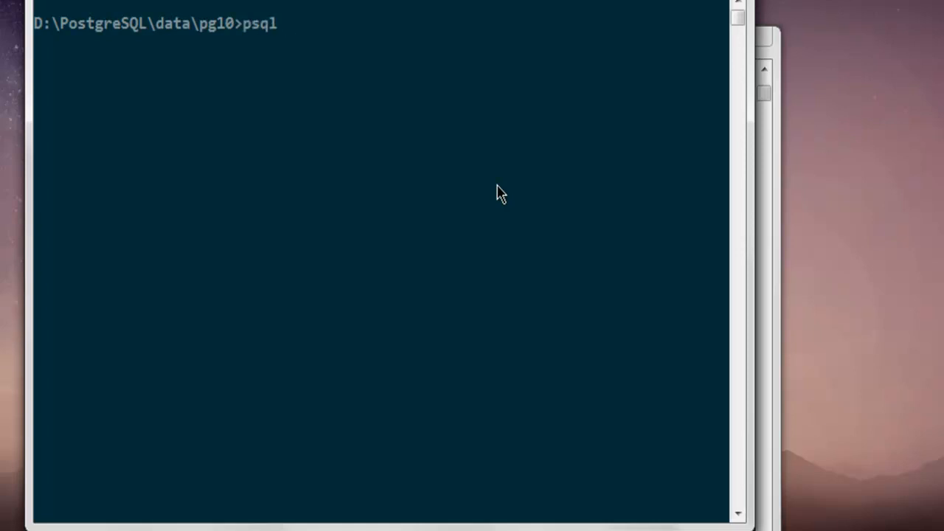
{"action": "type", "text": "createdb"}
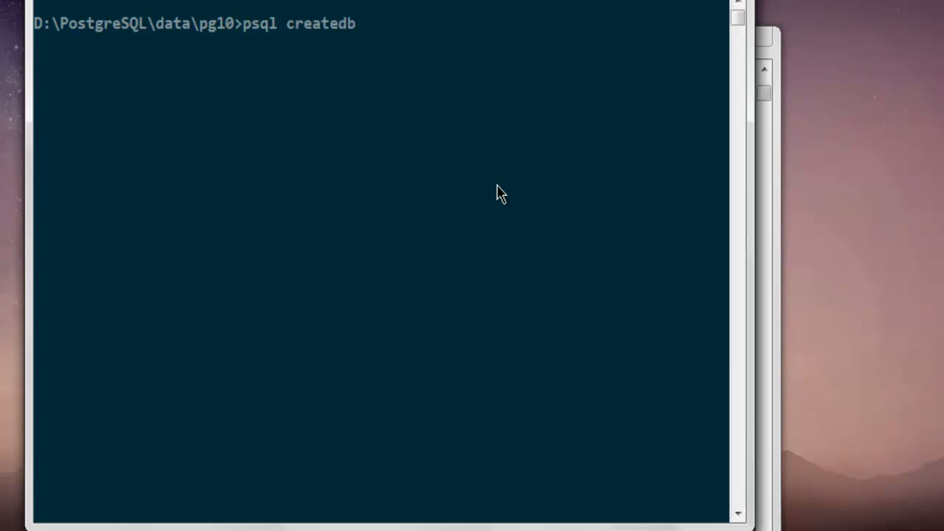
{"action": "type", "text": "-"}
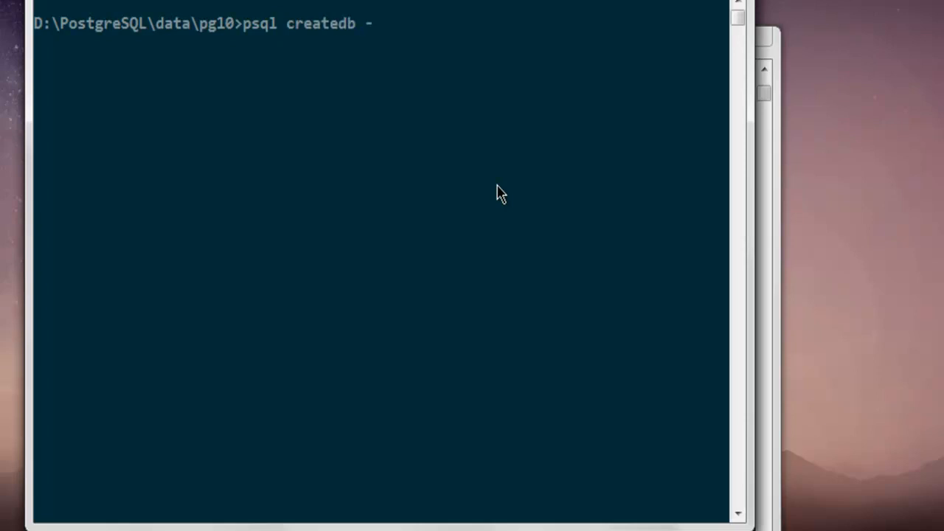
{"action": "type", "text": "h localhos"}
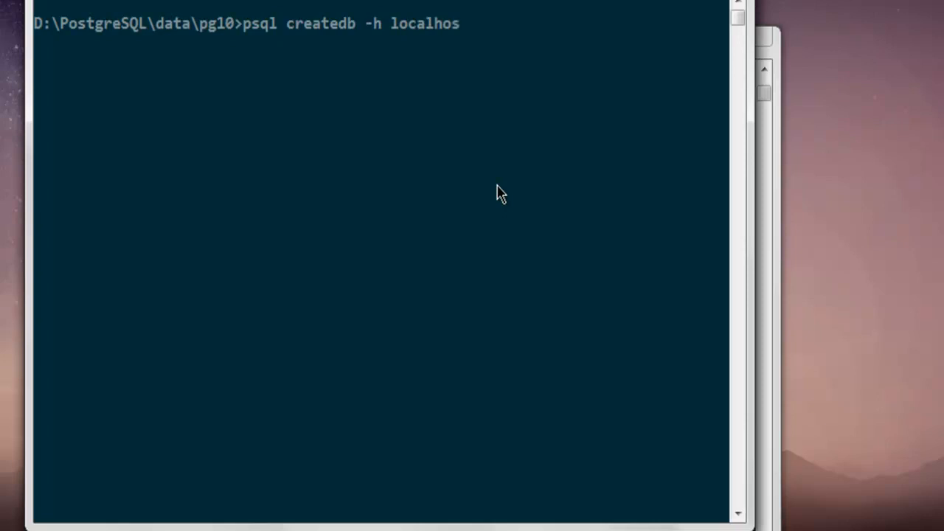
{"action": "type", "text": "t"}
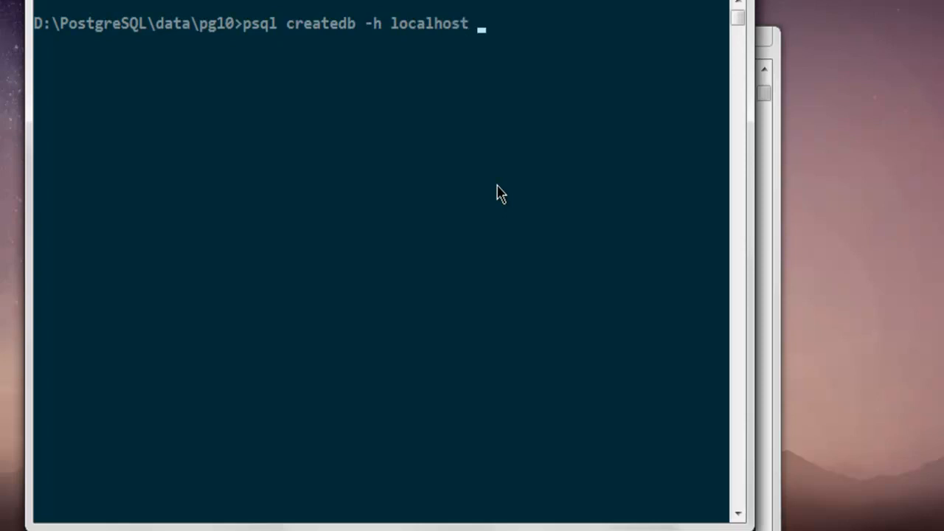
{"action": "type", "text": "-p"}
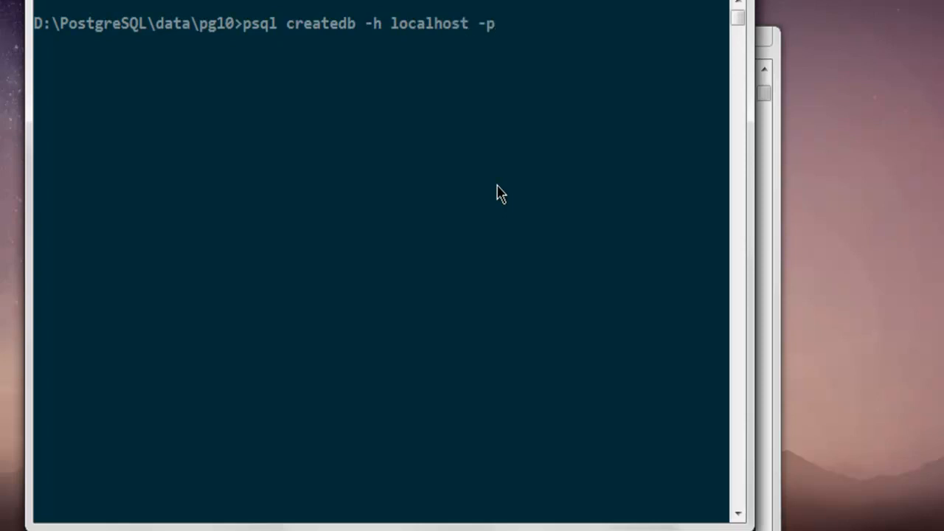
{"action": "type", "text": "5432 -u"}
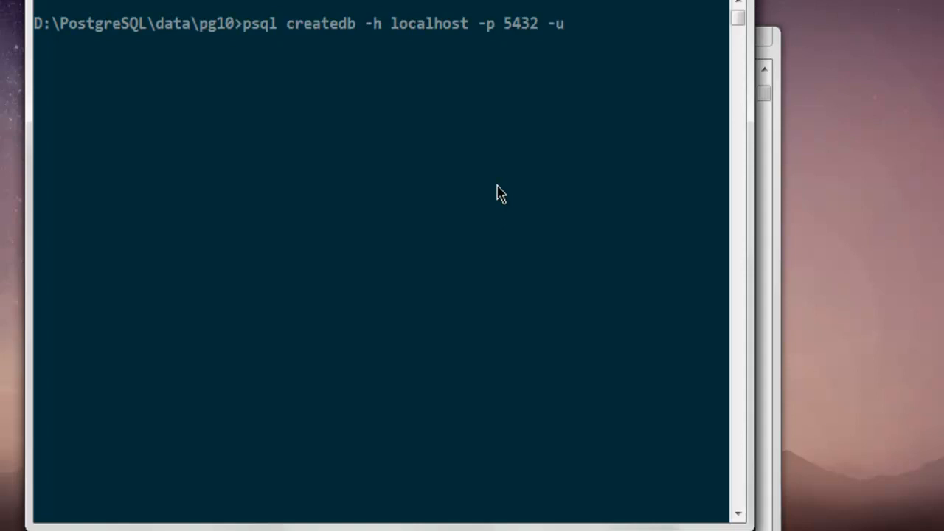
{"action": "type", "text": "postg"}
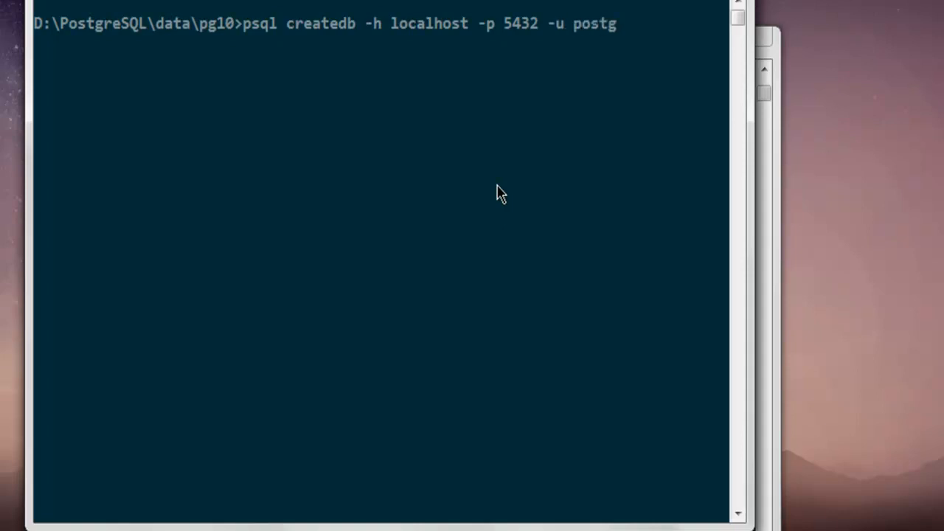
{"action": "type", "text": "res te"}
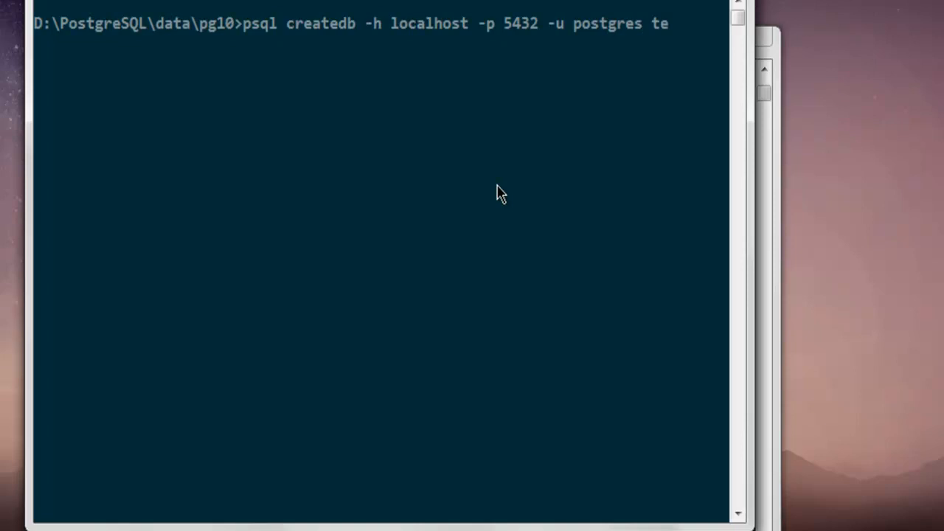
{"action": "type", "text": "stb"}
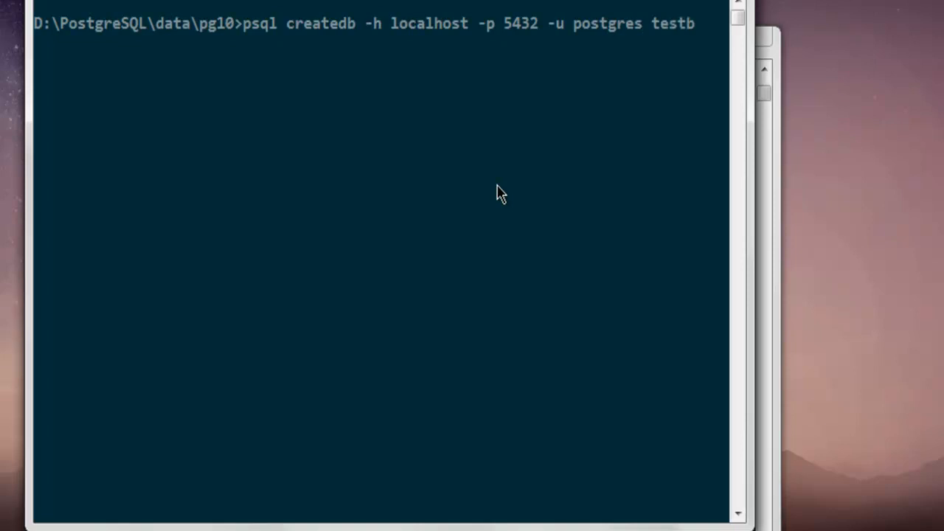
{"action": "type", "text": "b3"}
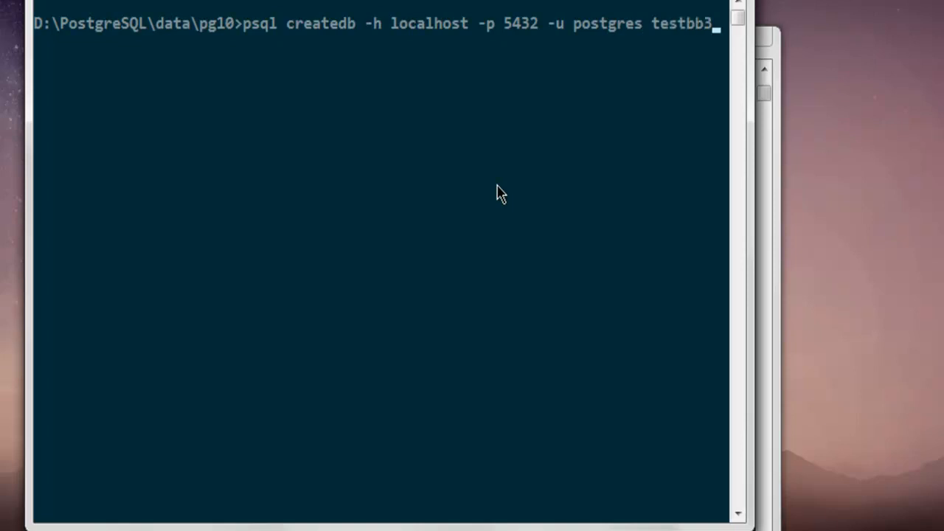